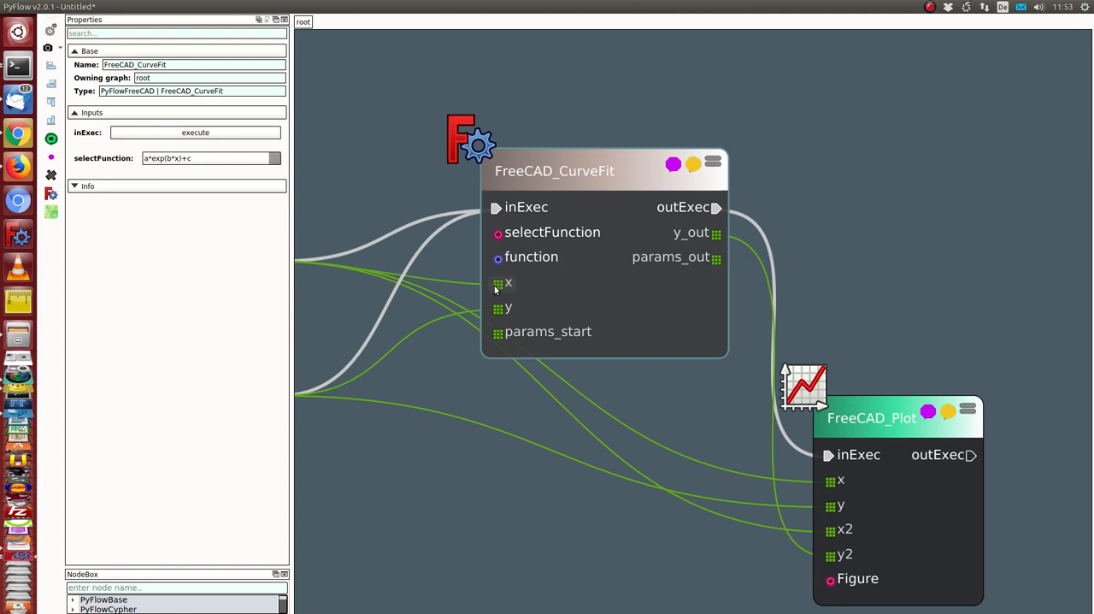
pyautogui.moveTo(496, 284)
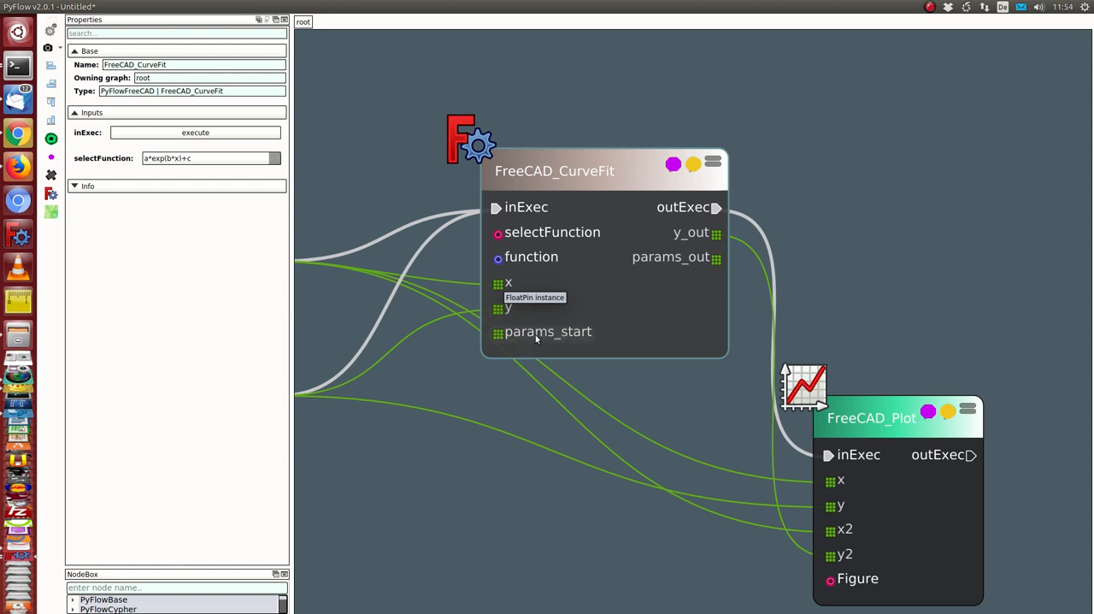
pyautogui.moveTo(540, 282)
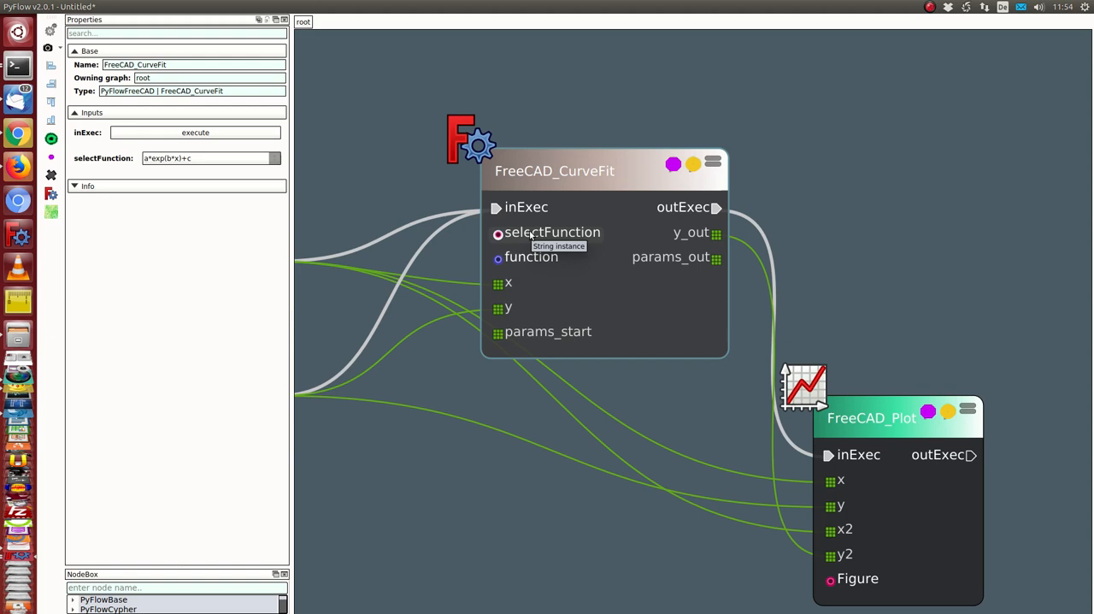
pyautogui.moveTo(573, 245)
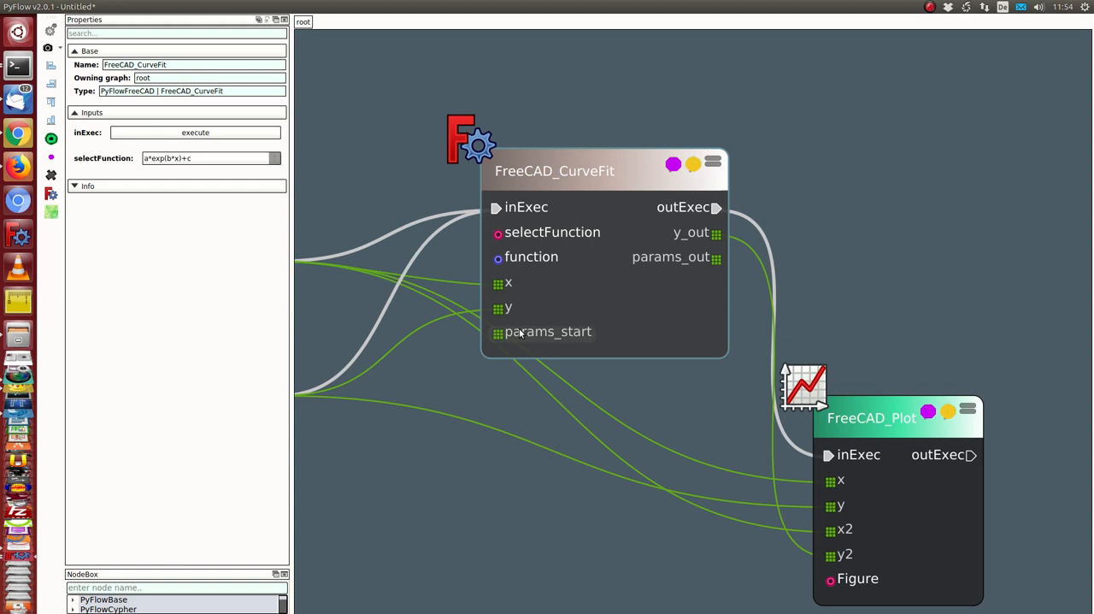
pyautogui.moveTo(691, 238)
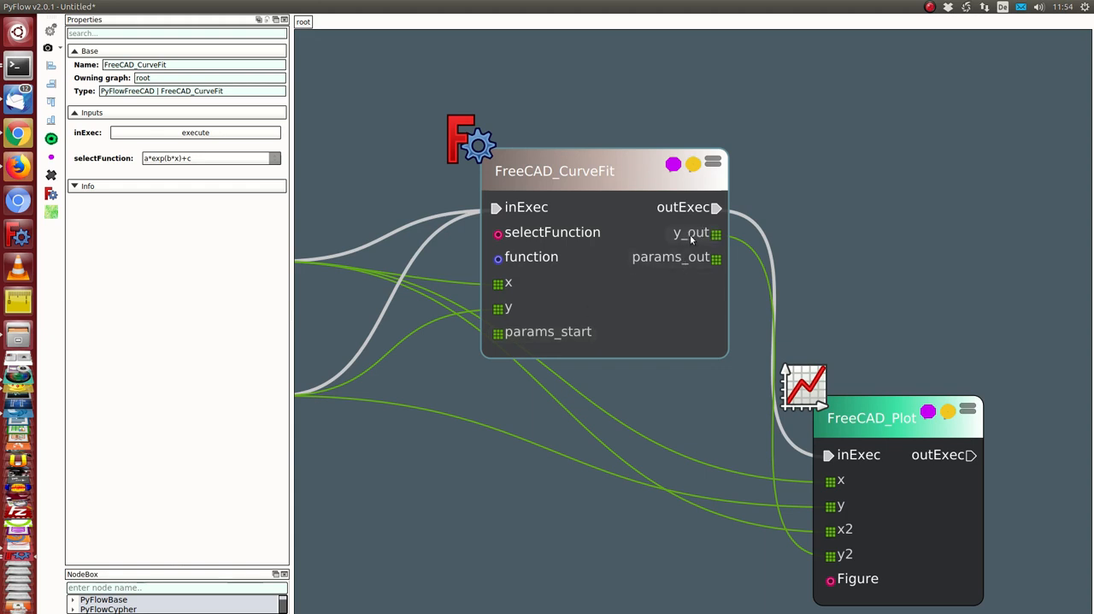
pyautogui.moveTo(579, 171)
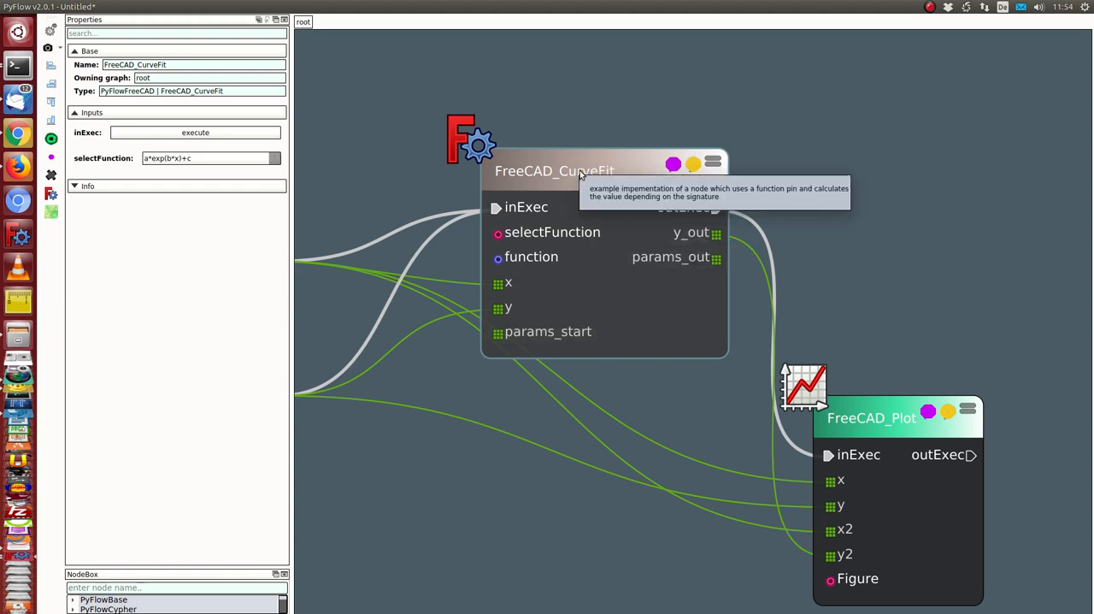
pyautogui.moveTo(579, 170)
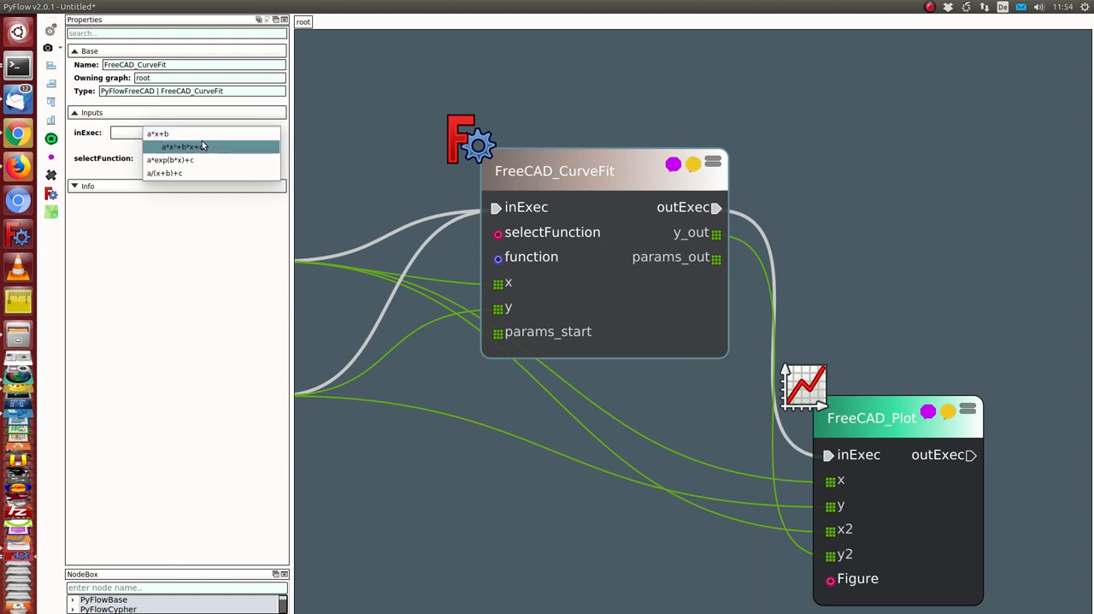
pyautogui.moveTo(189, 134)
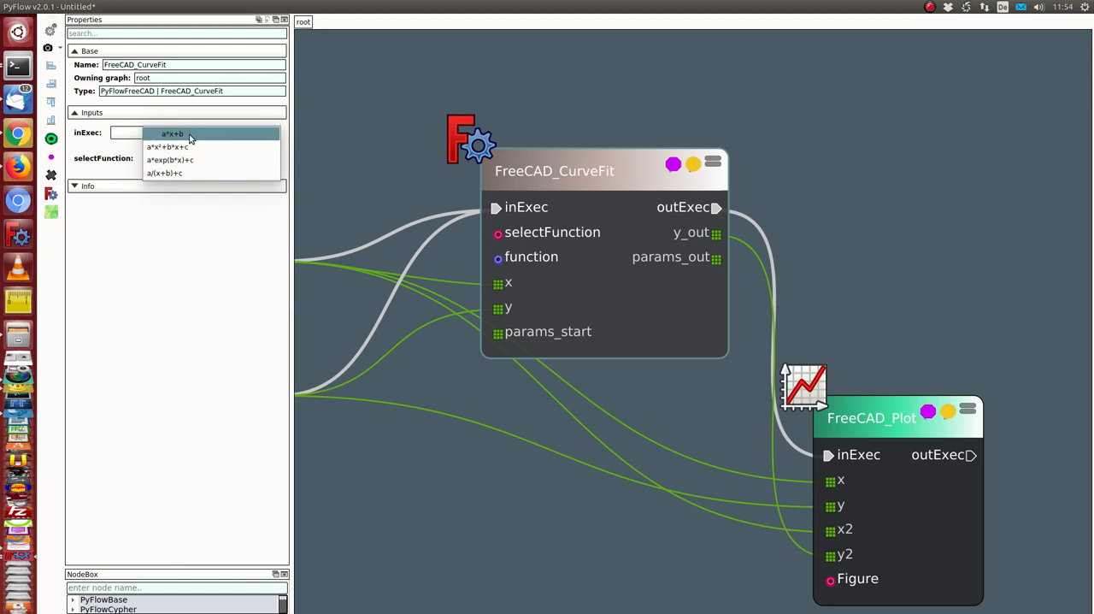
# Set selectFunction to a*x+b to fit a straight line and plot it.
pyautogui.click(172, 133)
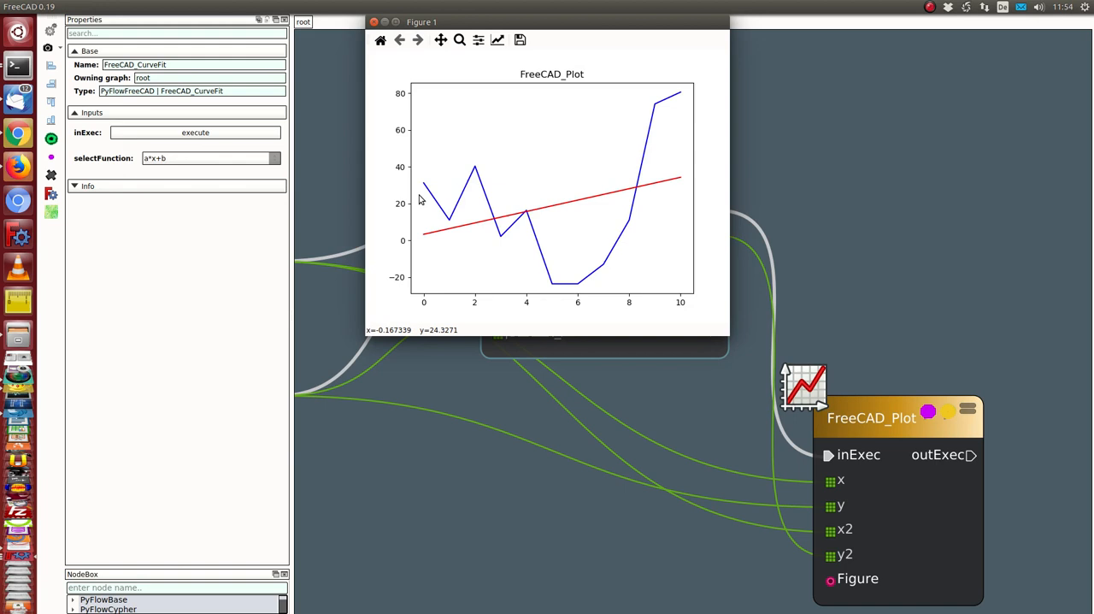
pyautogui.moveTo(483, 189)
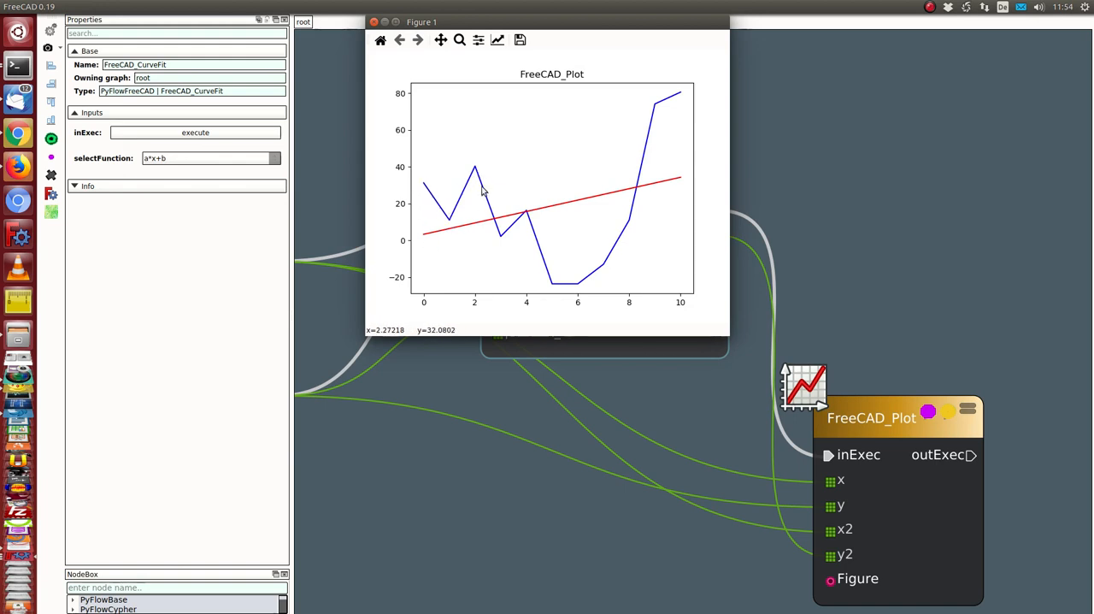
pyautogui.moveTo(662, 96)
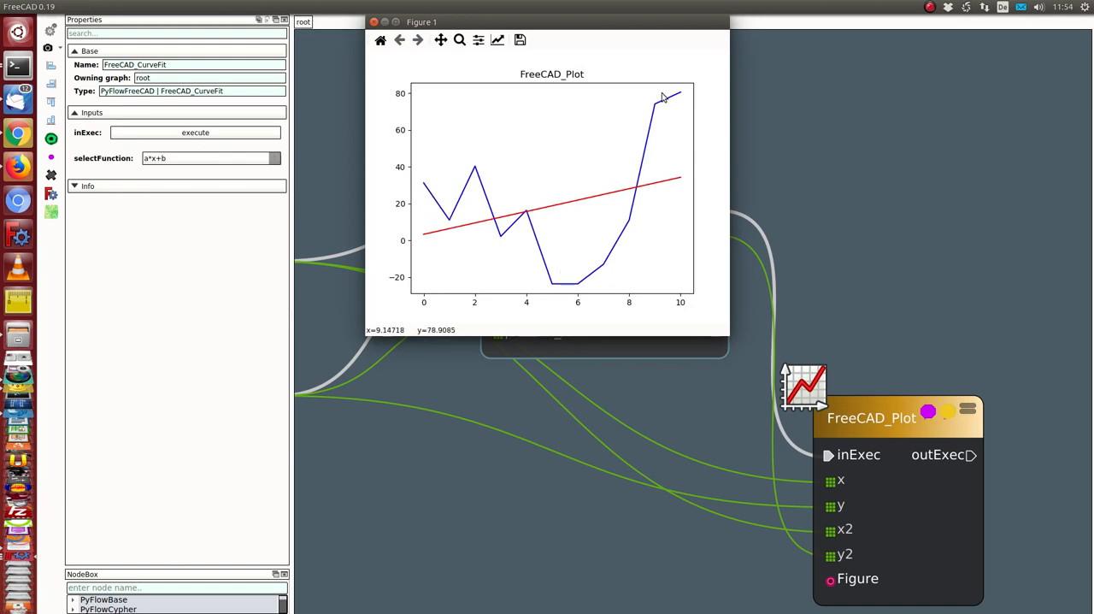
pyautogui.moveTo(552, 291)
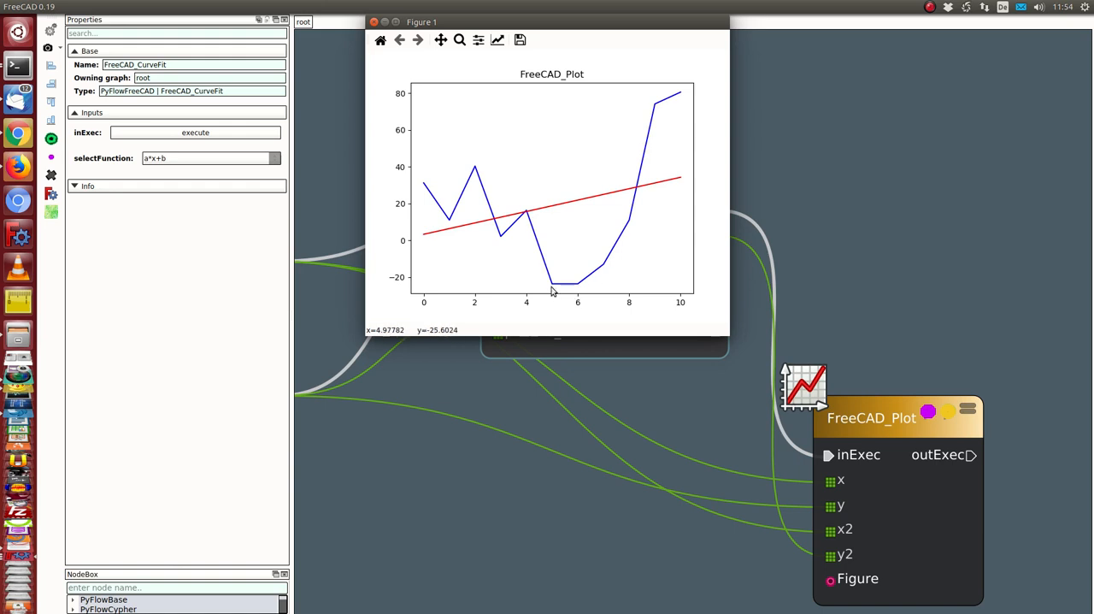
pyautogui.moveTo(452, 229)
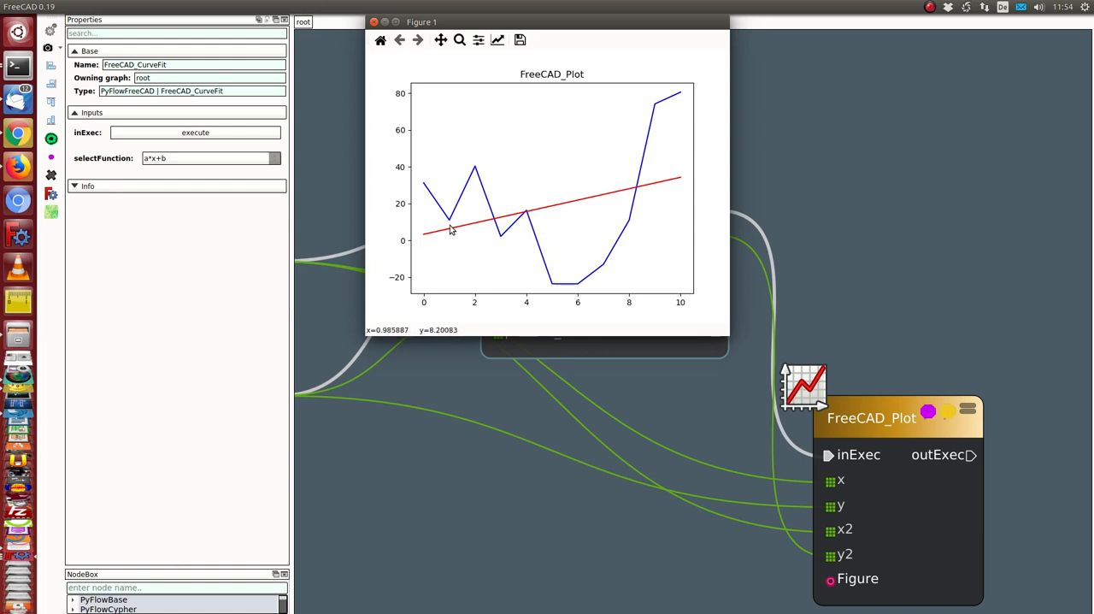
pyautogui.moveTo(193, 224)
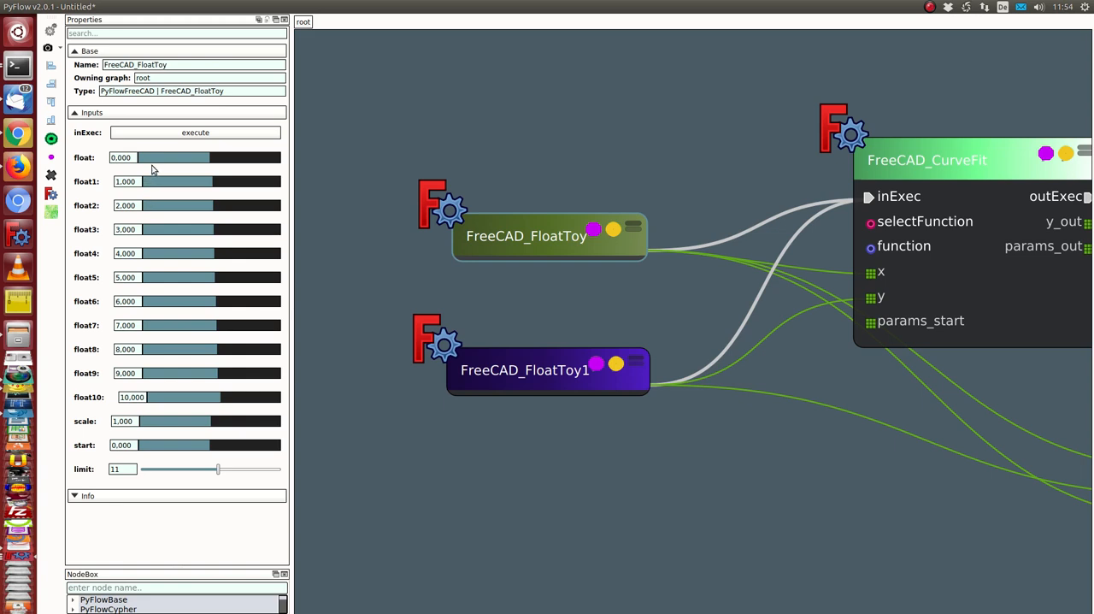
# Adjust FreeCAD_FloatToy1 values, re-execute, and move the Figure 1 window aside.
pyautogui.click(523, 371)
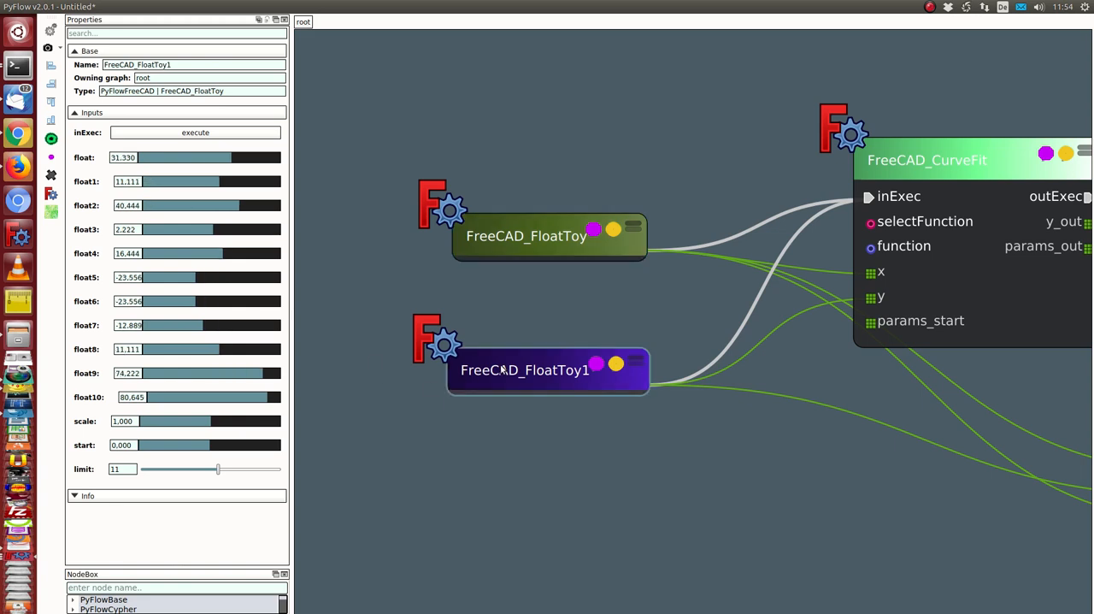
pyautogui.moveTo(203, 338)
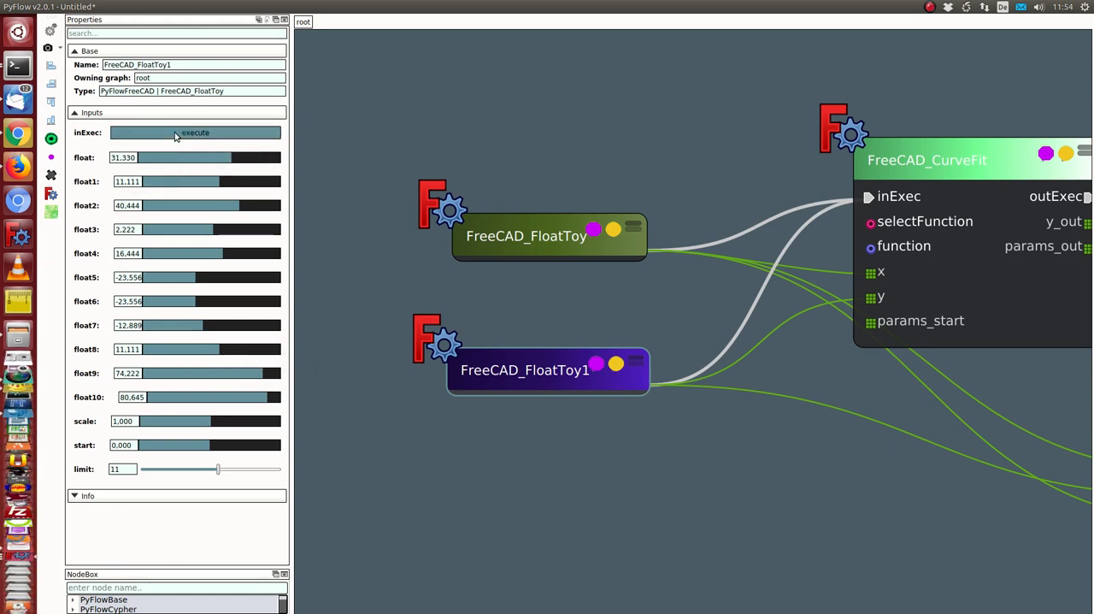
pyautogui.click(195, 132)
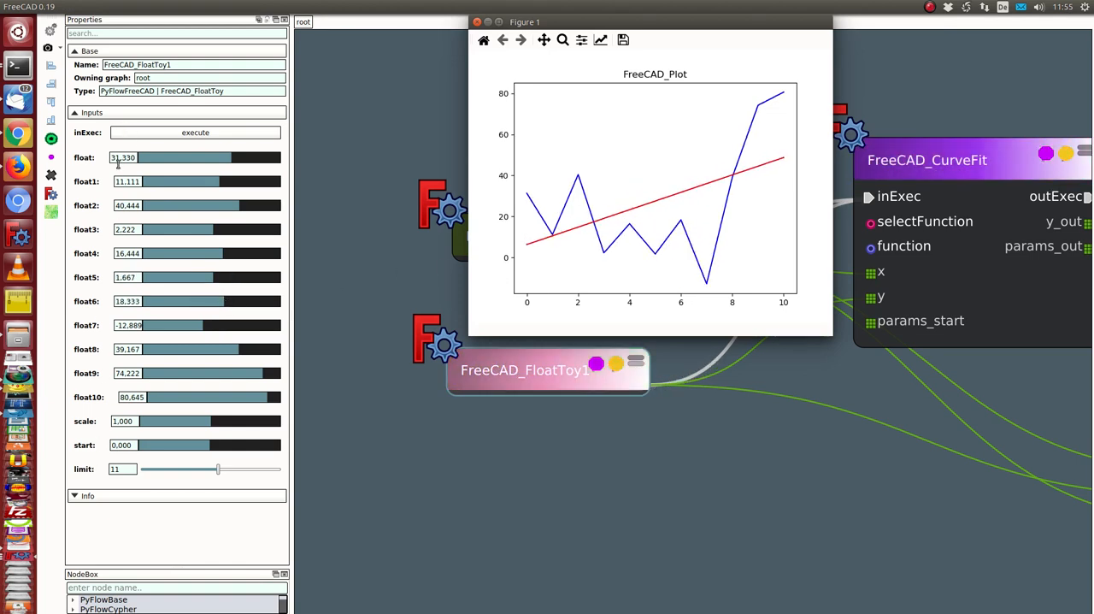
pyautogui.moveTo(180, 448)
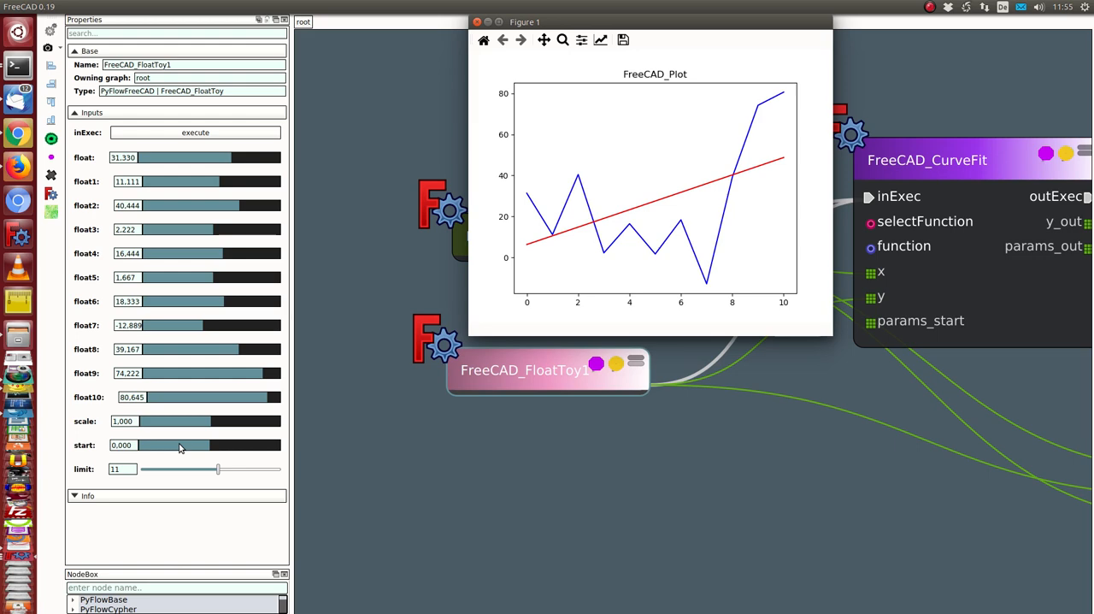
pyautogui.moveTo(660, 253)
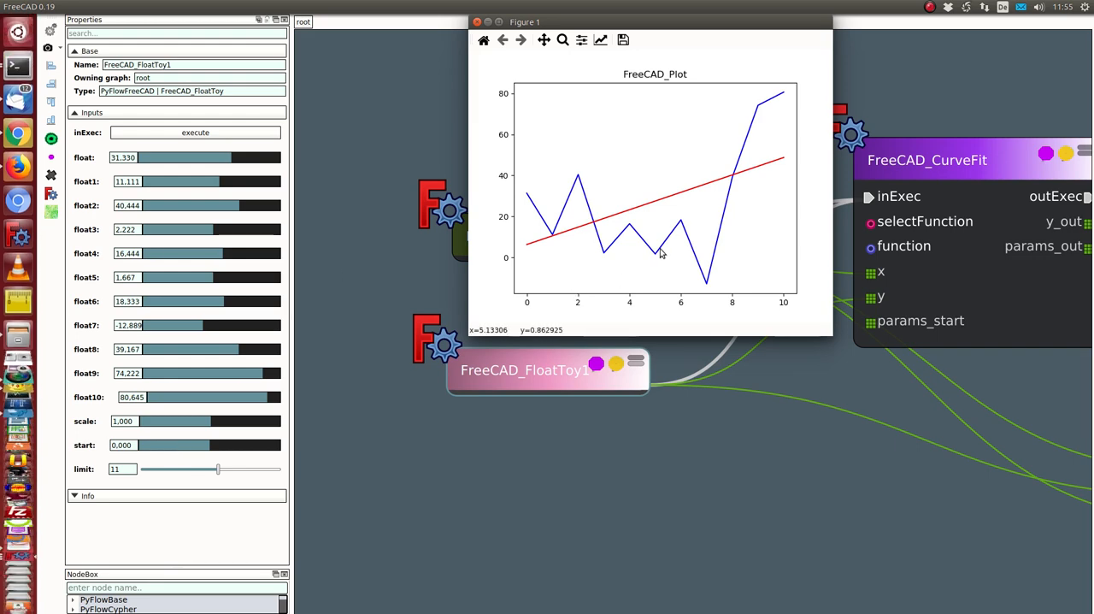
pyautogui.moveTo(525, 22); pyautogui.dragTo(84, 170)
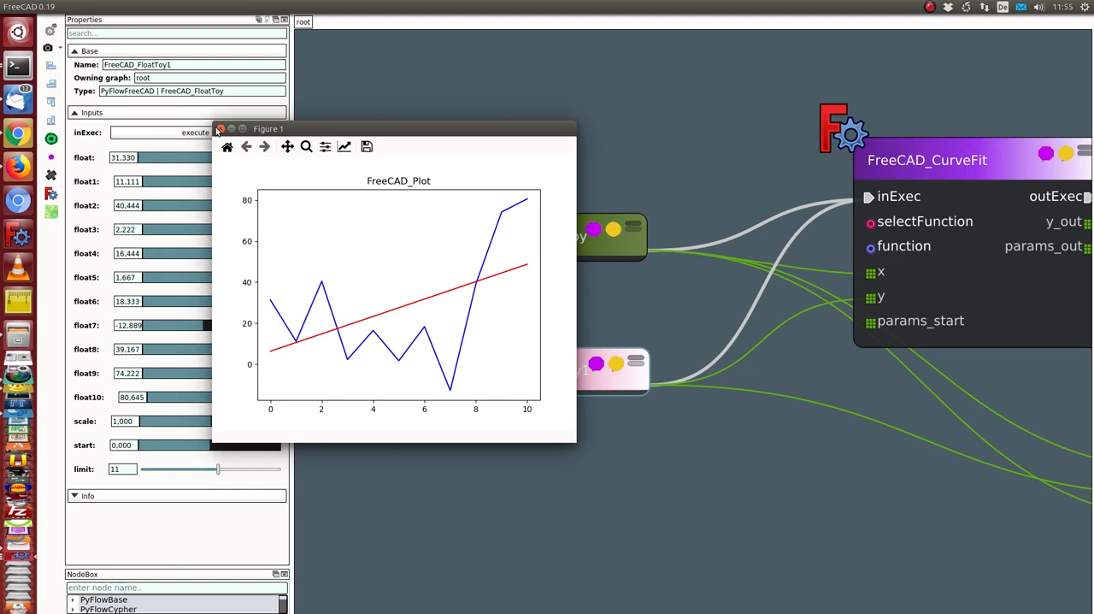
# Close Figure 1 and switch the fit function to a/(x+b)+c.
pyautogui.click(220, 128)
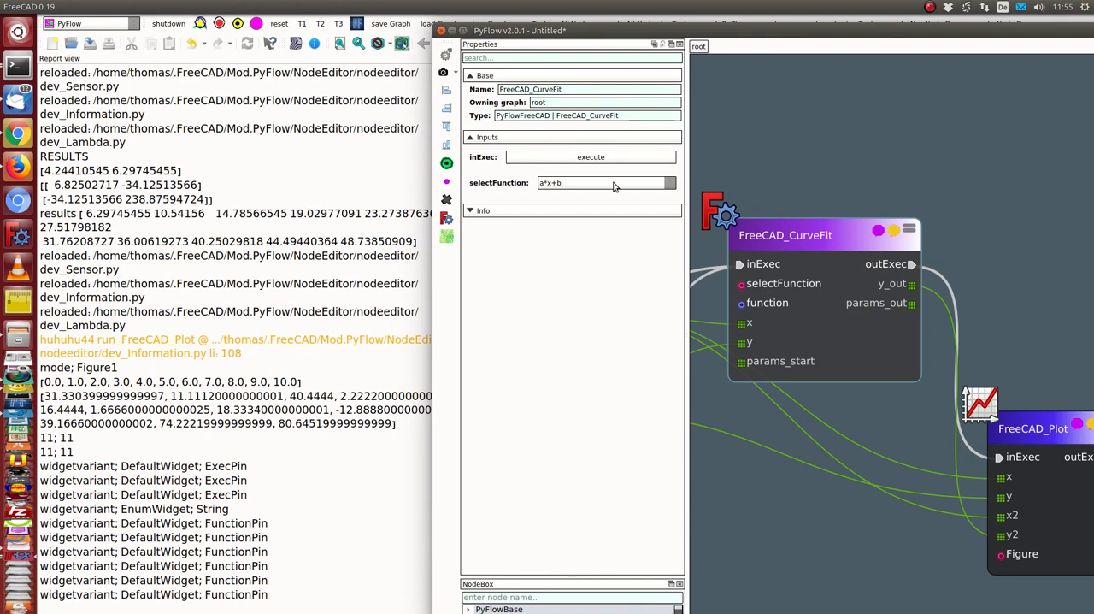
pyautogui.moveTo(610, 190)
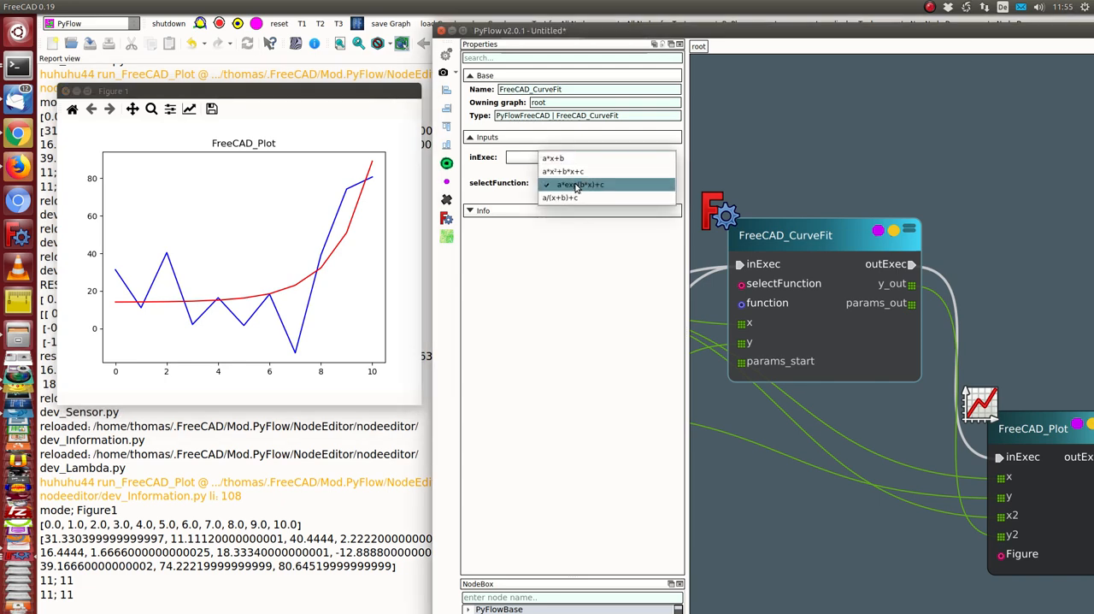
pyautogui.moveTo(570, 197)
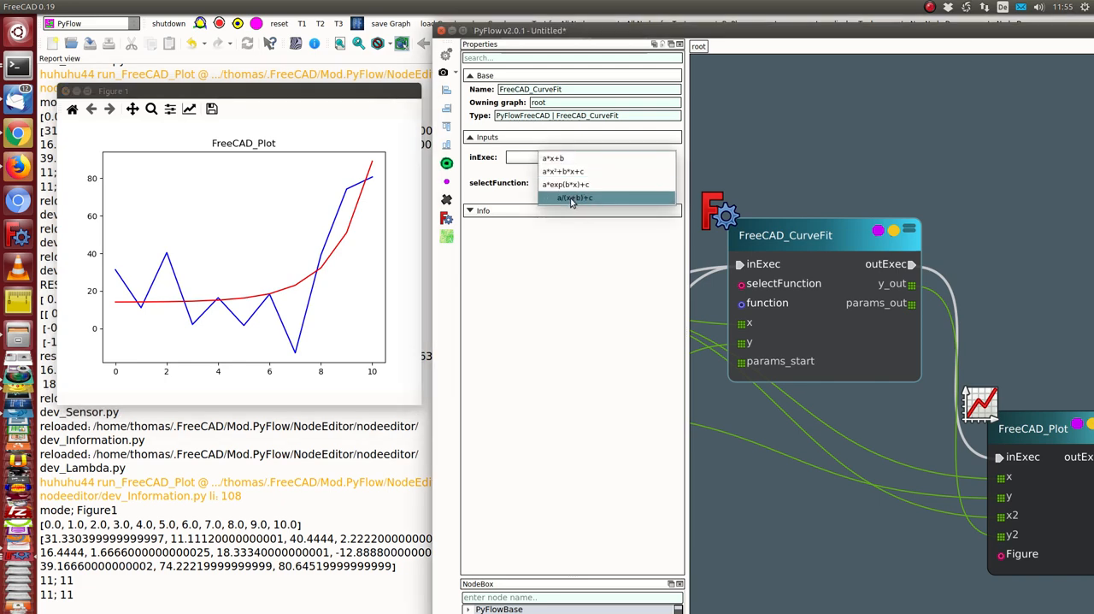
pyautogui.click(572, 197)
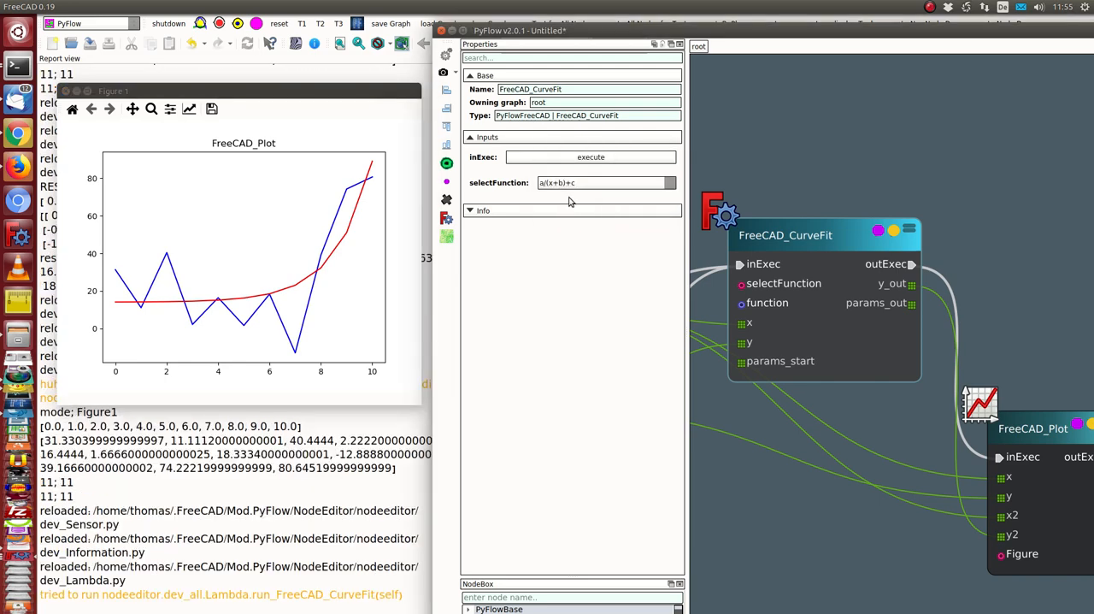
pyautogui.moveTo(582, 195)
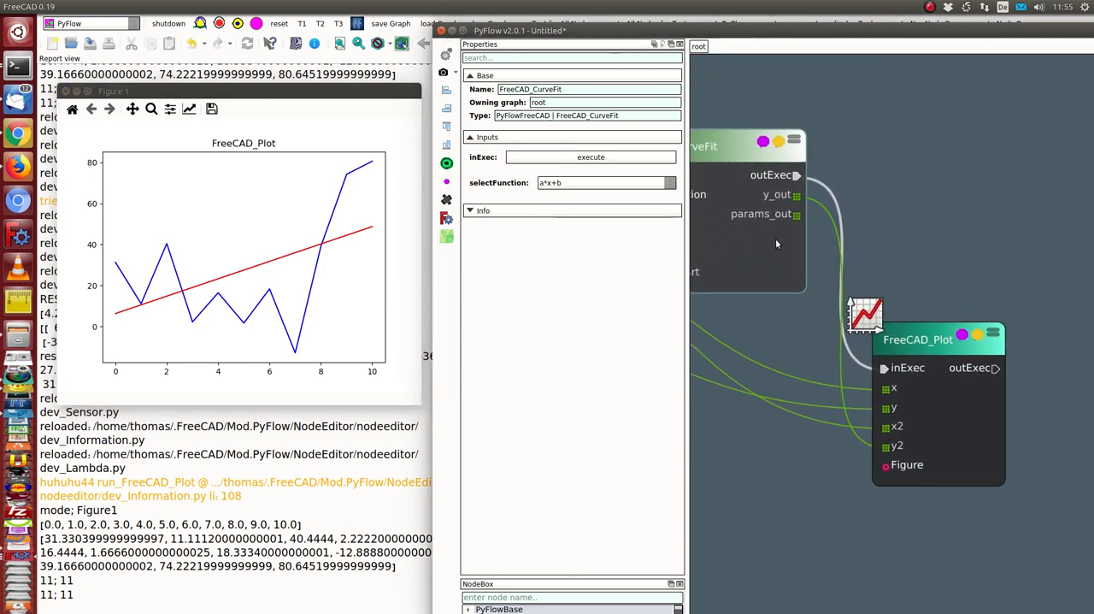
# Choose the quadratic a*x²+b*x+c fit and nudge the FreeCAD_Plot node right.
pyautogui.rightClick(797, 214)
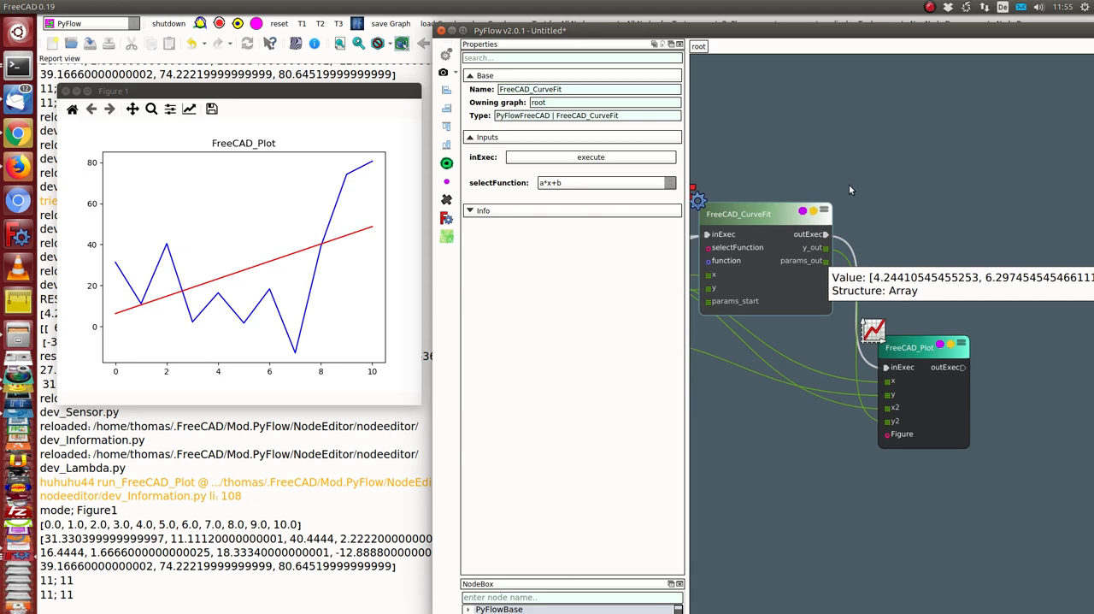
pyautogui.click(605, 182)
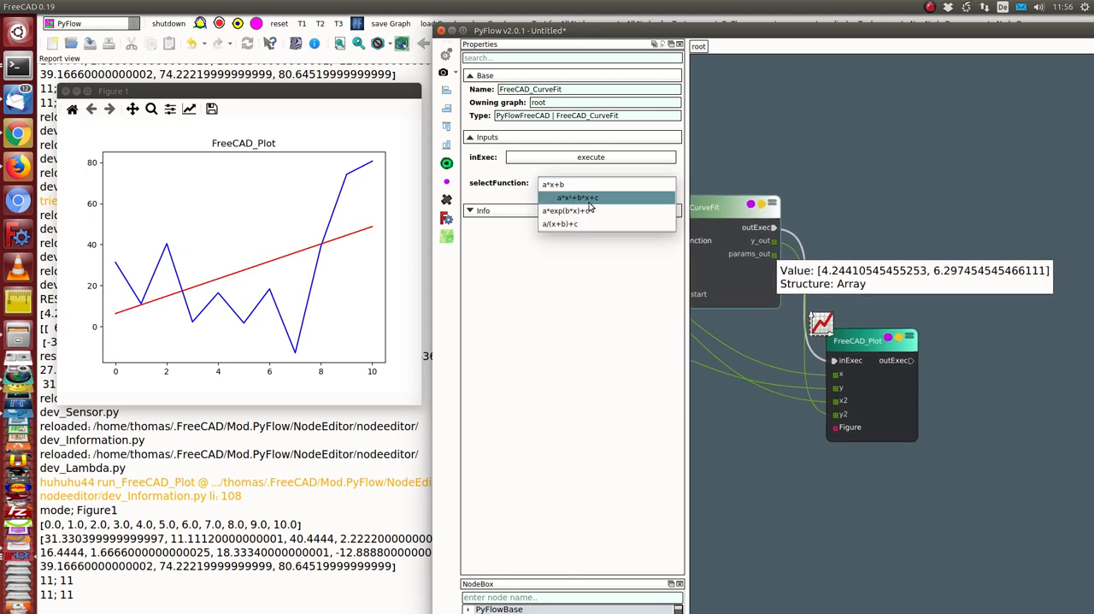
pyautogui.click(576, 197)
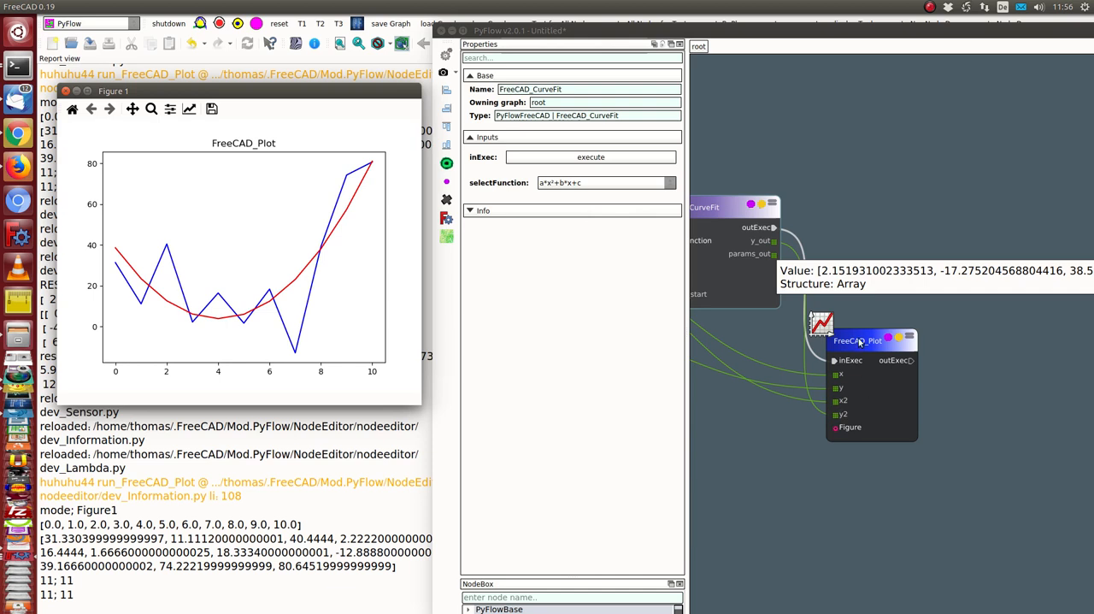
pyautogui.moveTo(859, 340); pyautogui.dragTo(949, 338)
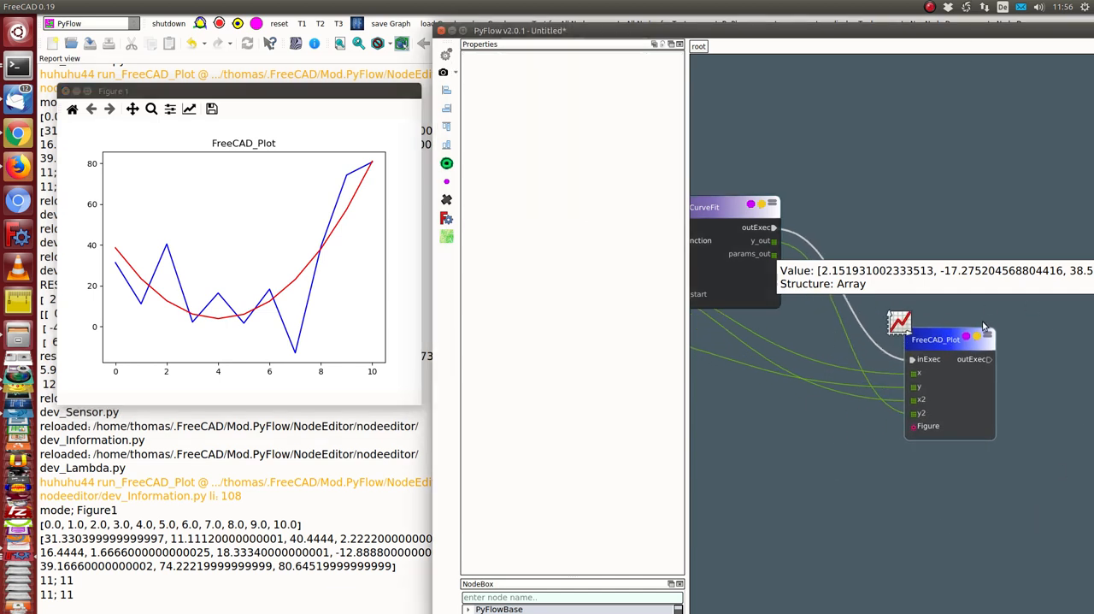
pyautogui.moveTo(379, 156)
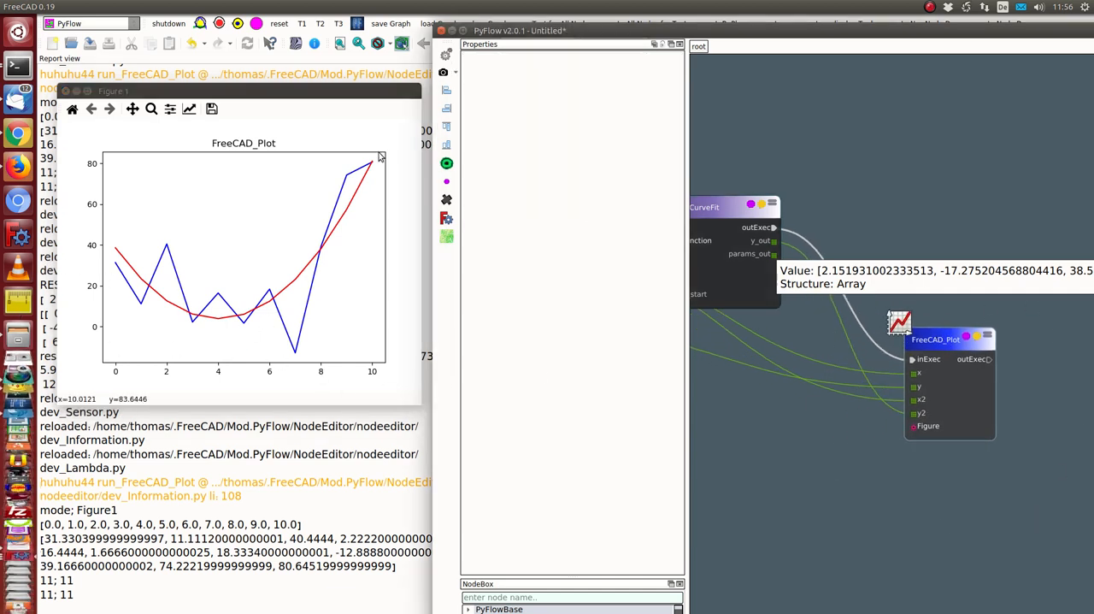
pyautogui.moveTo(861, 69)
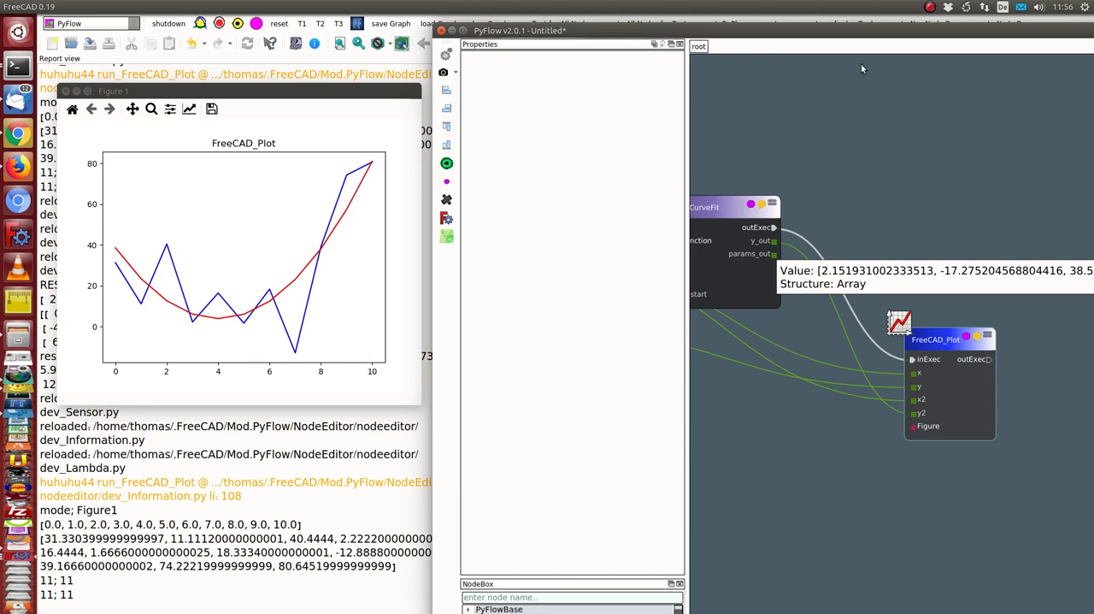